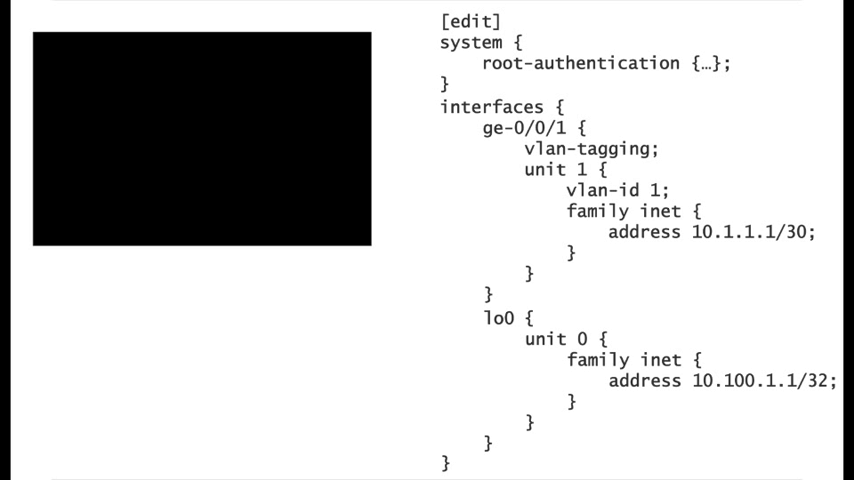
{"action": "type", "text": "show configuration | save myFil"}
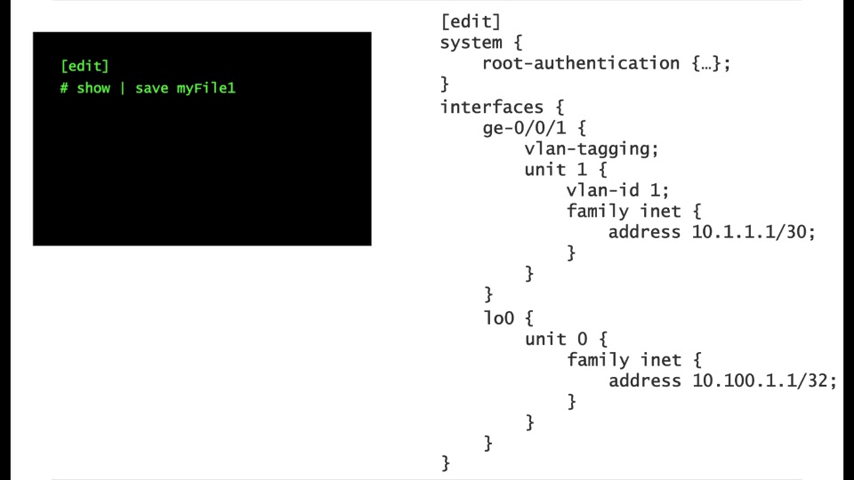
{"action": "type", "text": "delete interfaces"}
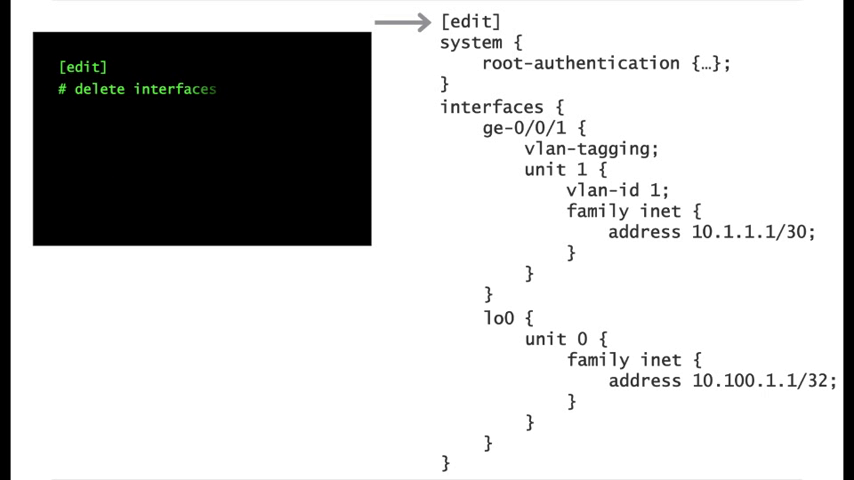
{"action": "type", "text": "lo0"}
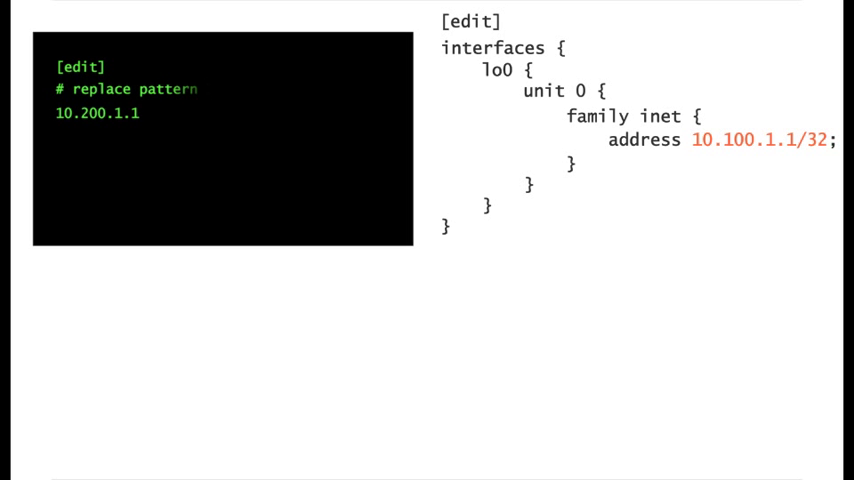
{"action": "type", "text": "10.100.1.1 with"}
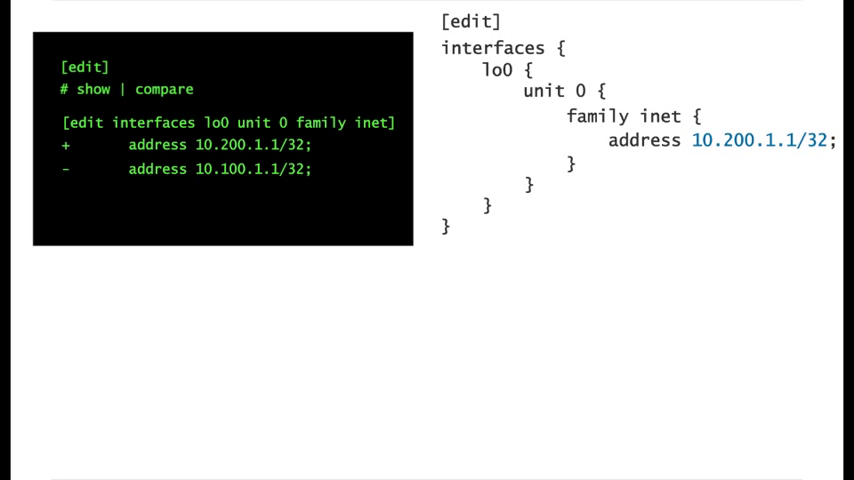
{"action": "type", "text": "| save myFil"}
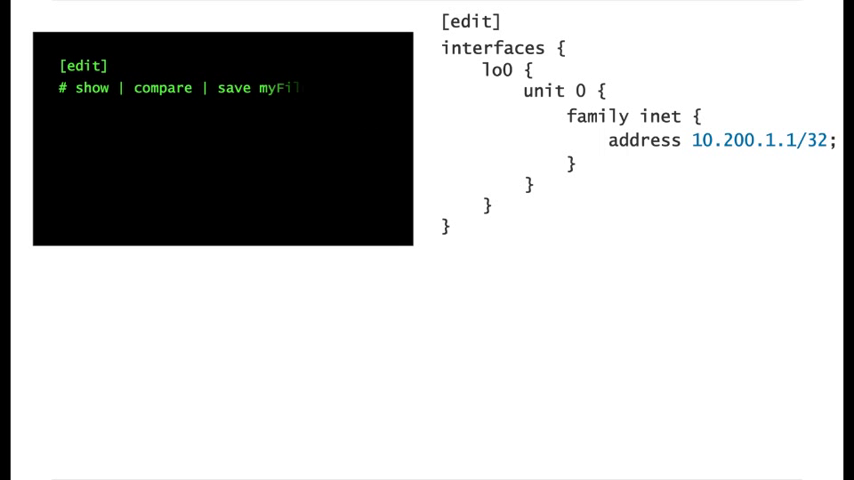
{"action": "type", "text": "e3"}
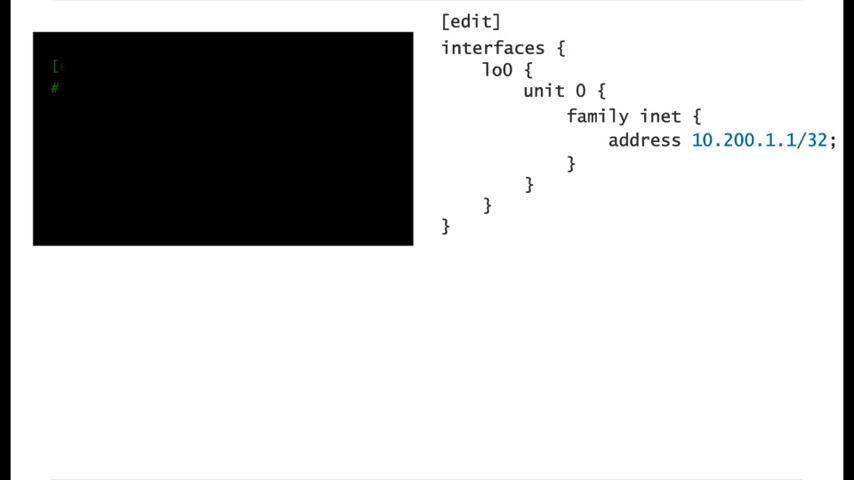
{"action": "type", "text": "rollback"}
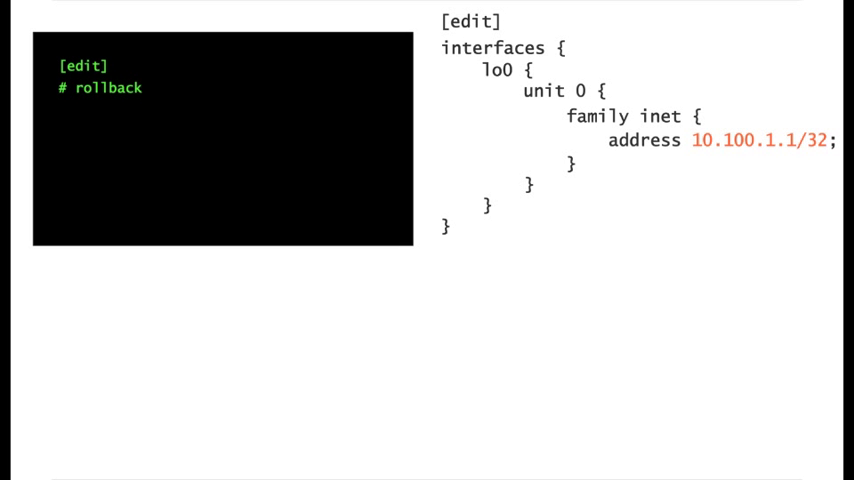
{"action": "type", "text": "load patch m"}
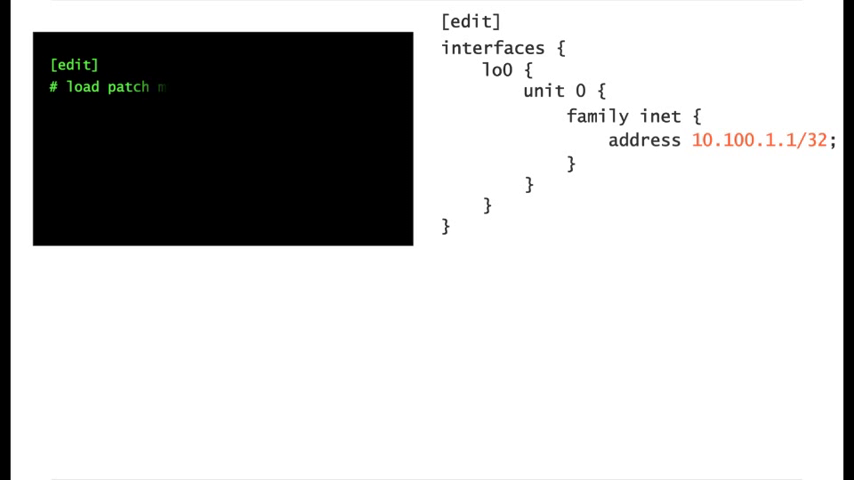
{"action": "type", "text": "yFile3"}
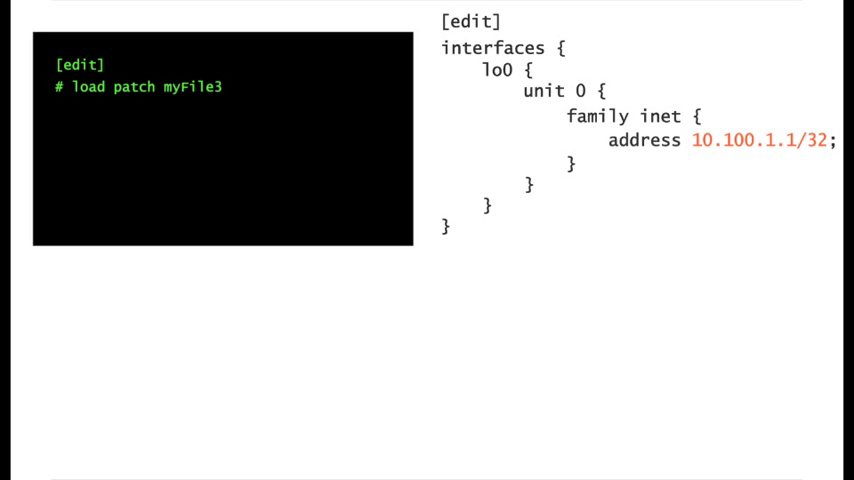